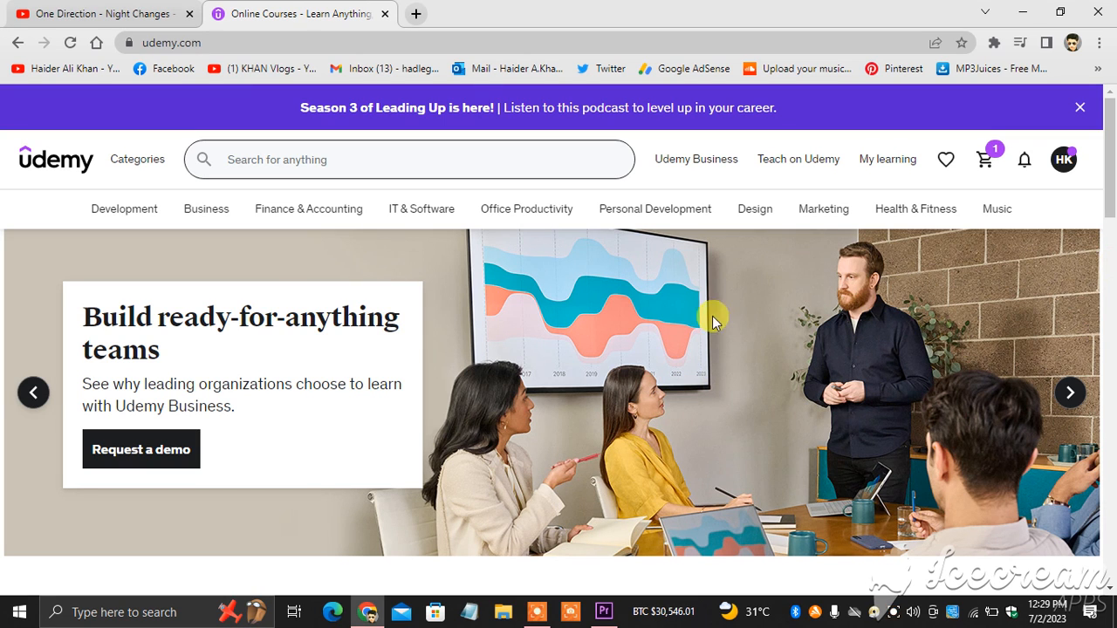
pyautogui.moveTo(206, 209)
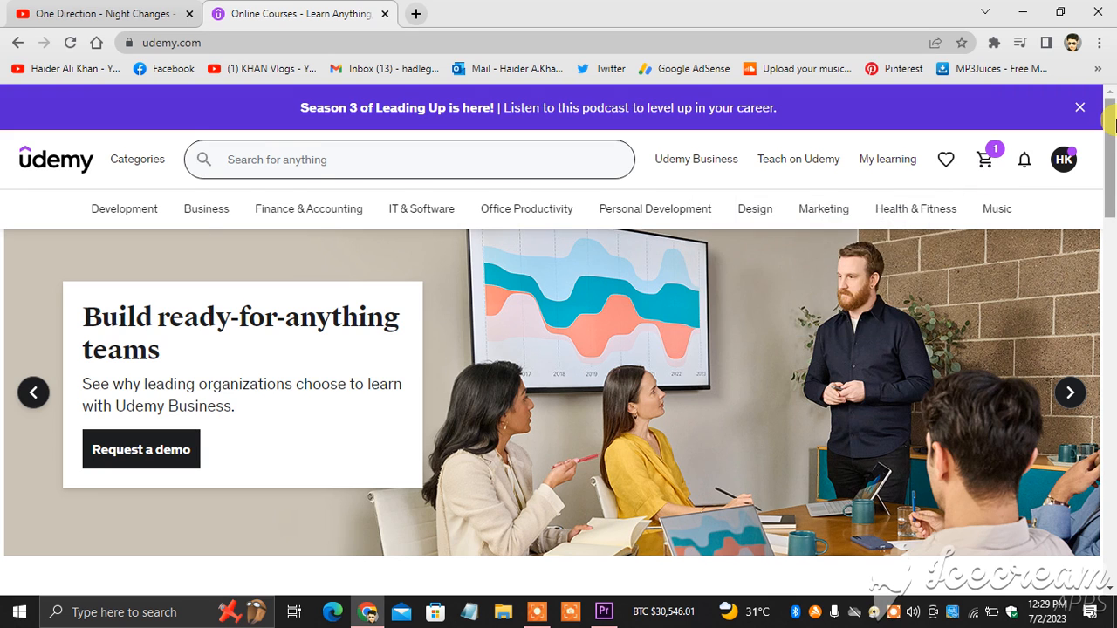
# Open the HK profile avatar's account dropdown menu on the Udemy home page
pyautogui.click(1063, 159)
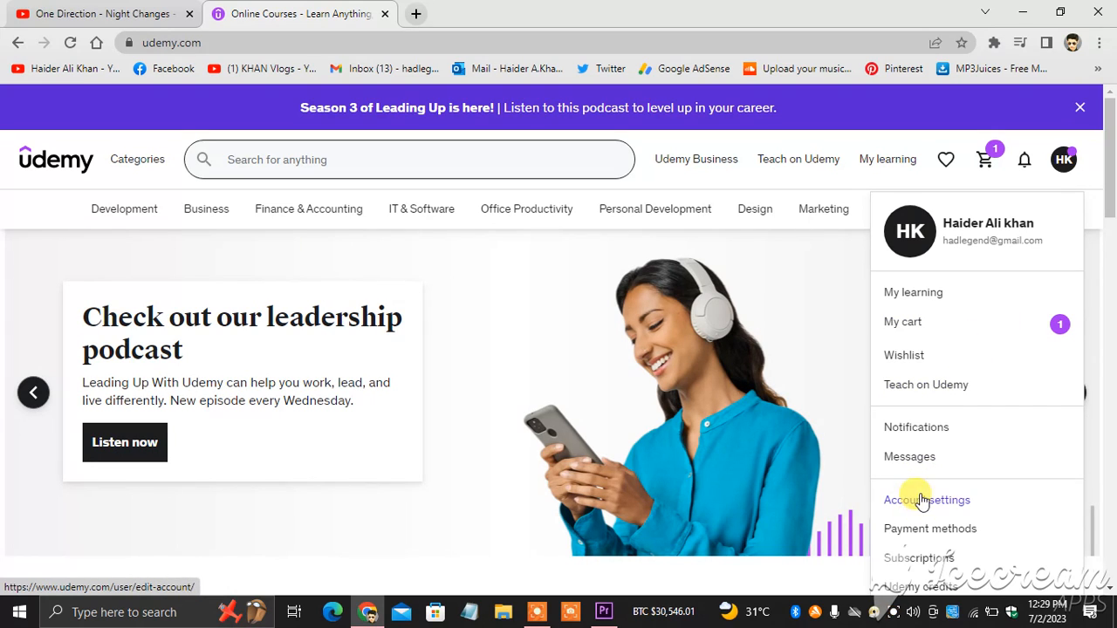
pyautogui.moveTo(916, 528)
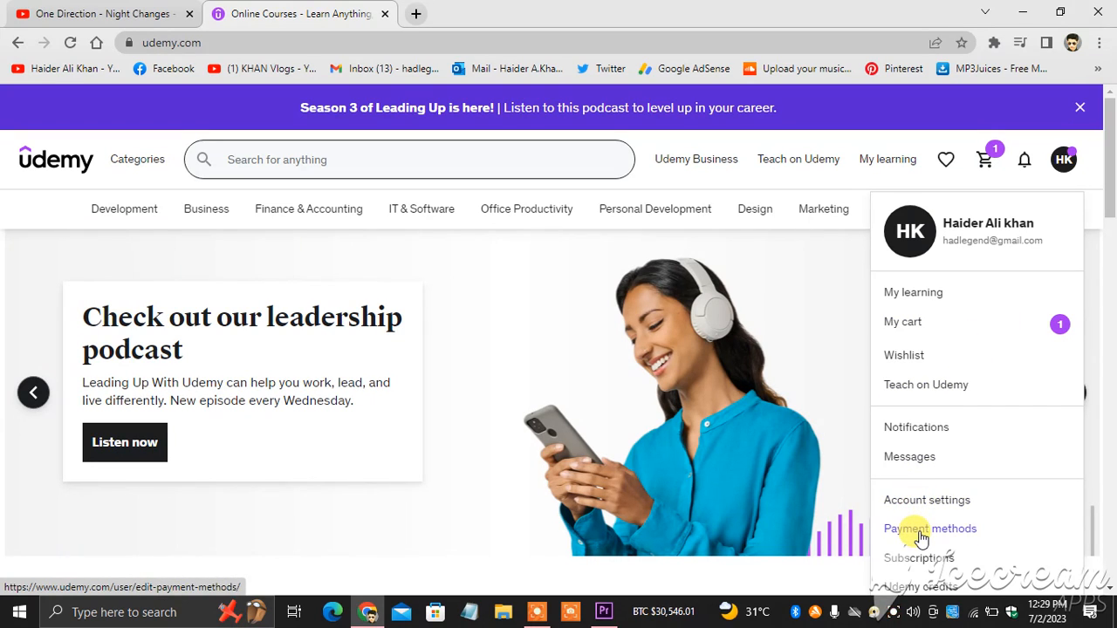
# Open 'Payment methods' from the account menu to view saved payment methods
pyautogui.click(930, 528)
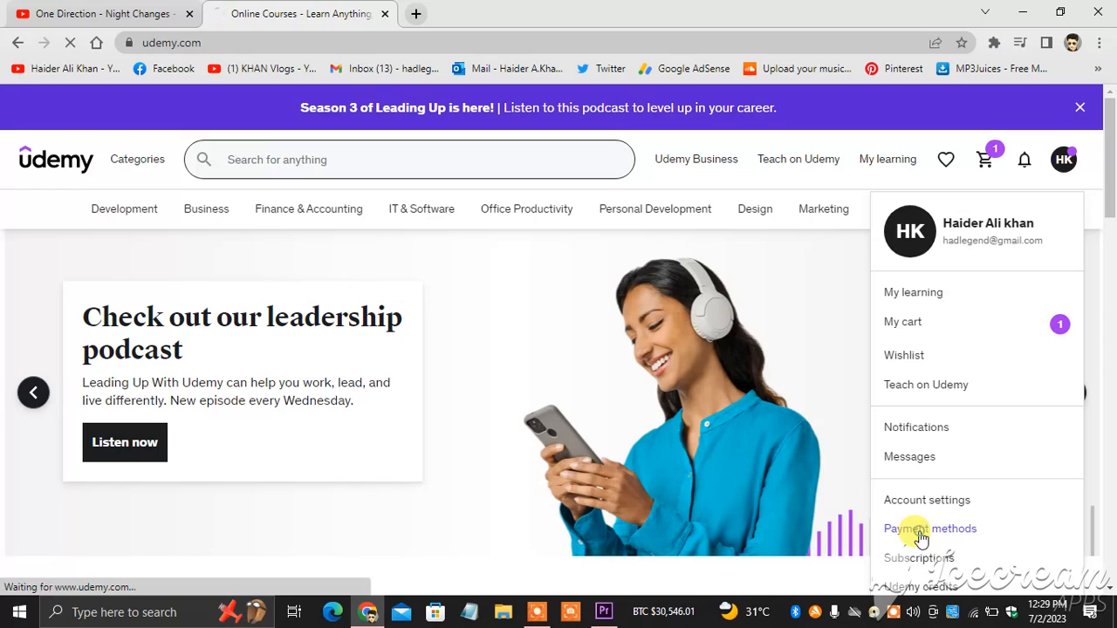
pyautogui.click(930, 528)
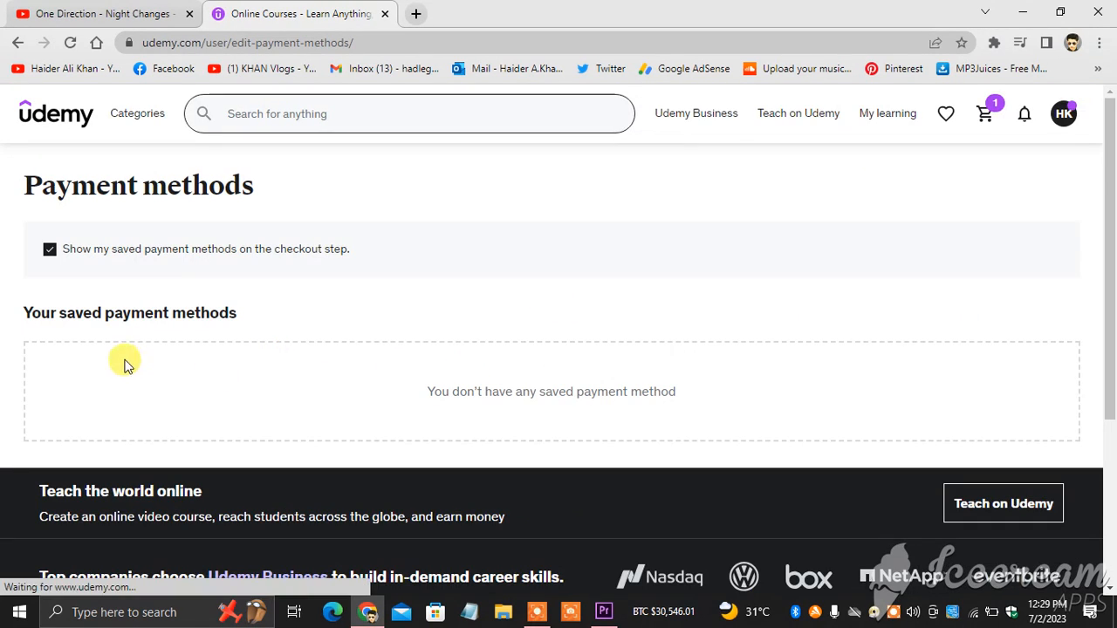
pyautogui.moveTo(455, 386)
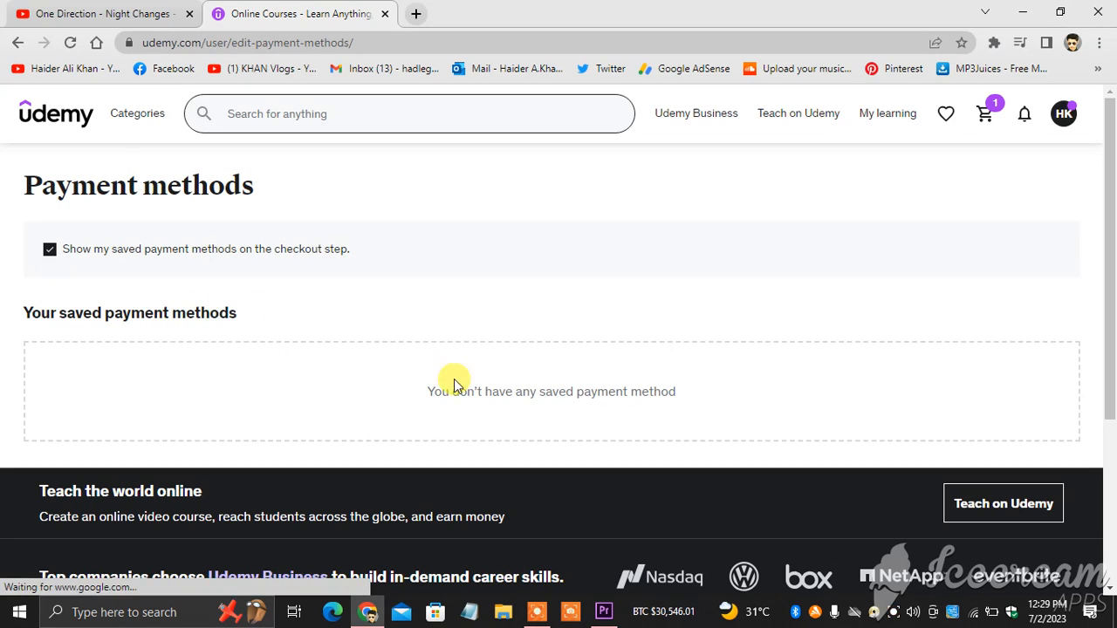
pyautogui.moveTo(650, 397)
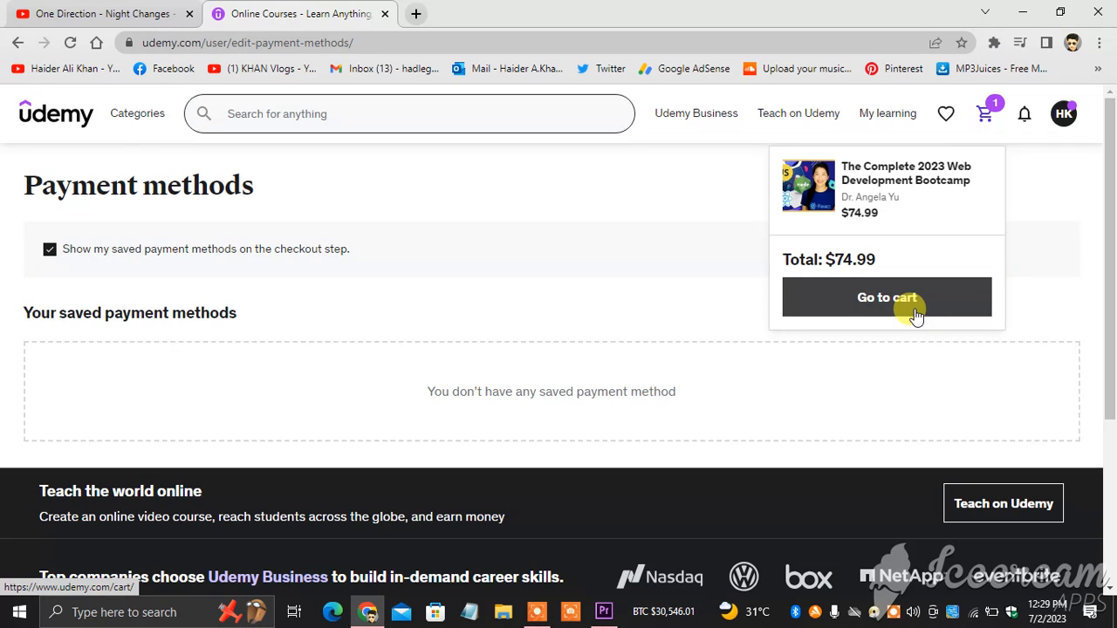
# Open the Shopping Cart showing The Complete 2023 Web Development Bootcamp at $74.99
pyautogui.click(886, 297)
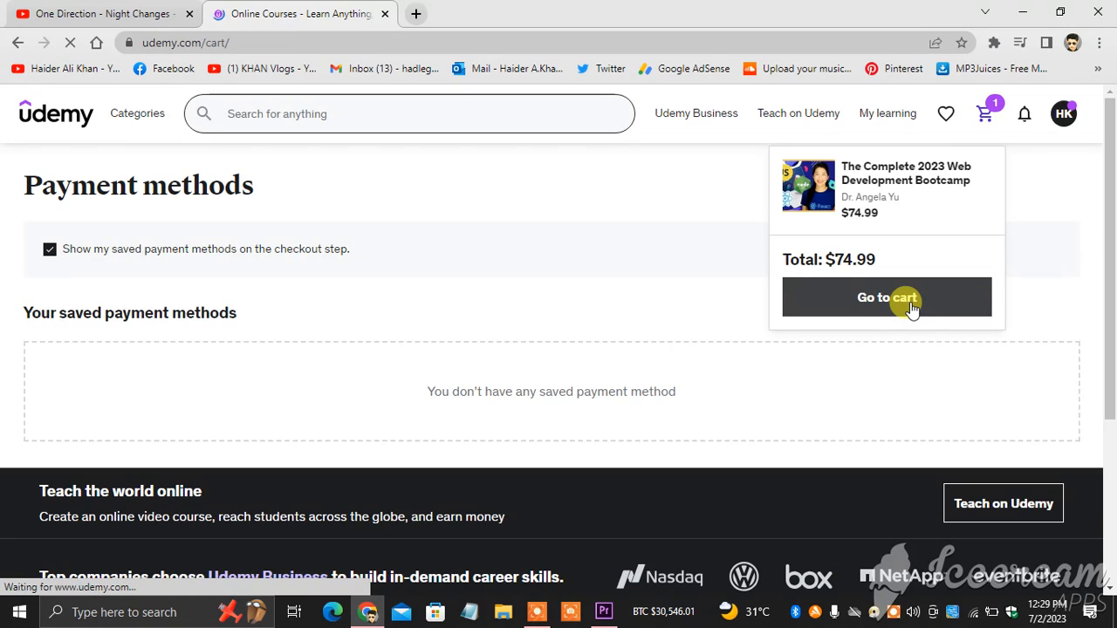
pyautogui.click(887, 297)
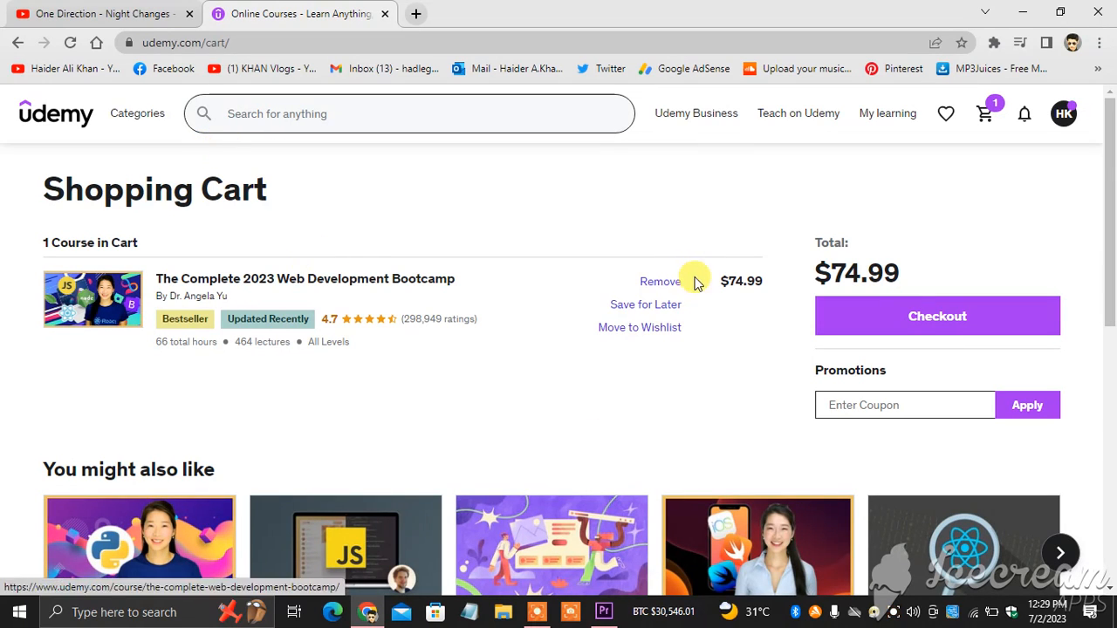
pyautogui.moveTo(151, 233)
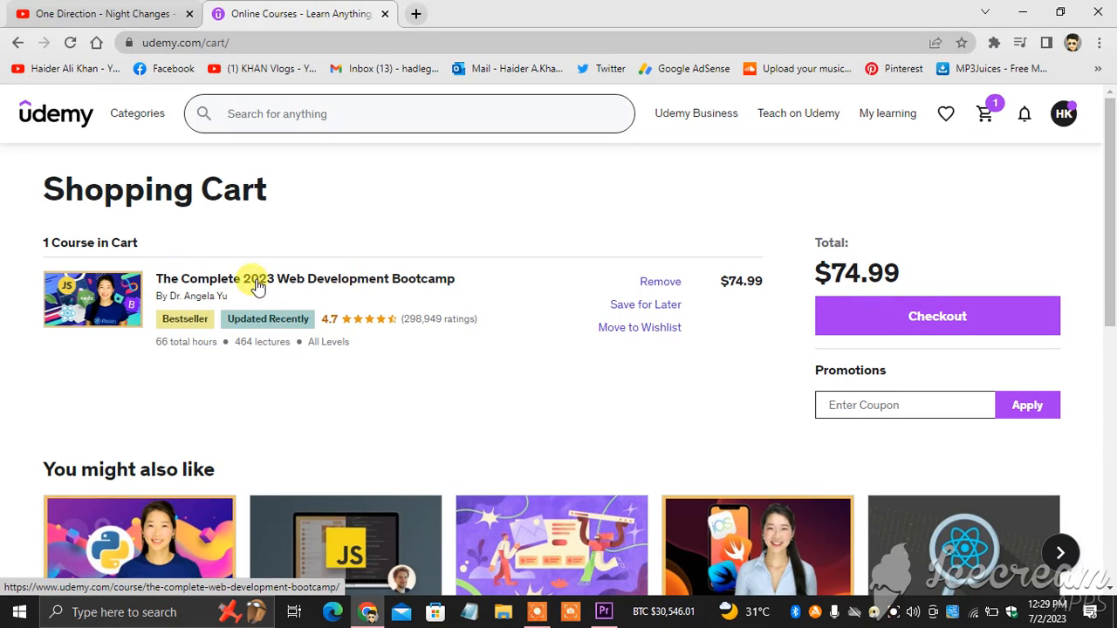
pyautogui.moveTo(297, 293)
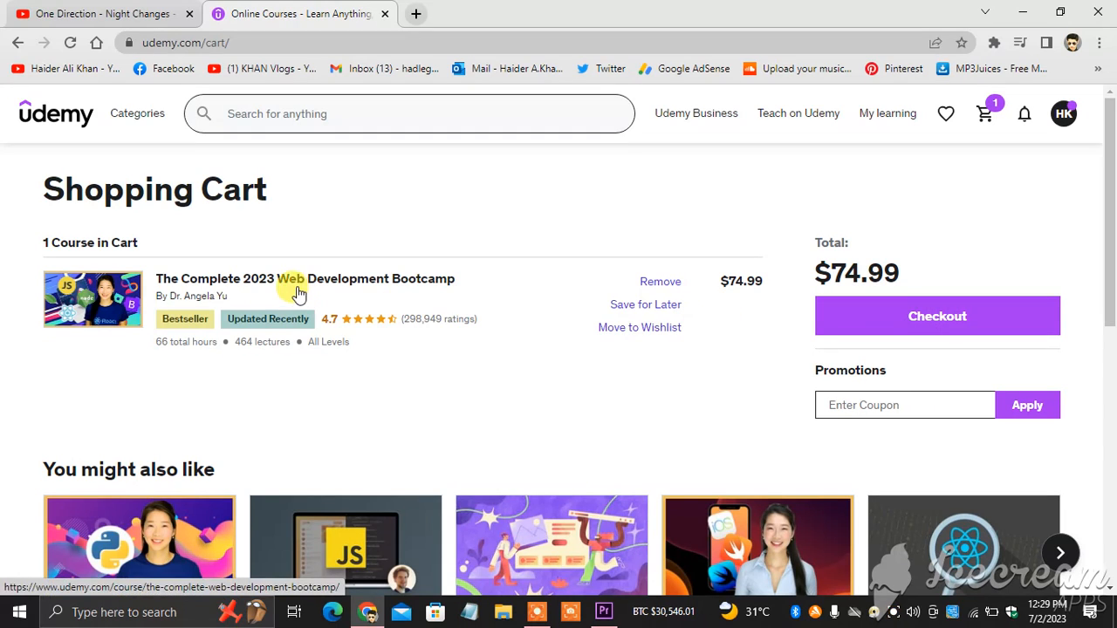
pyautogui.moveTo(876, 338)
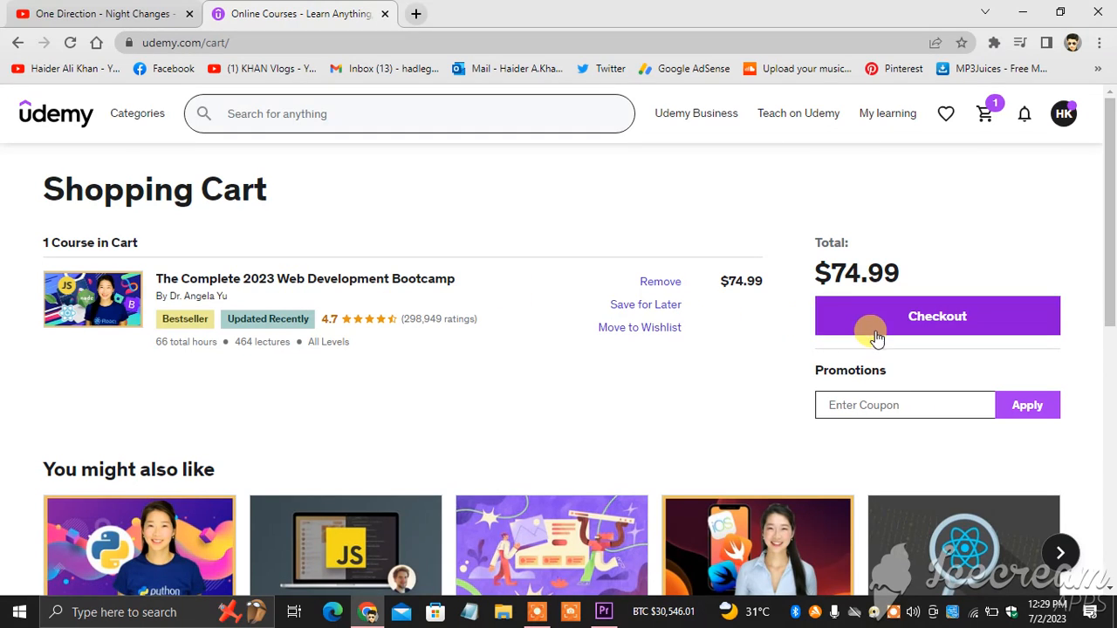
pyautogui.moveTo(479, 287)
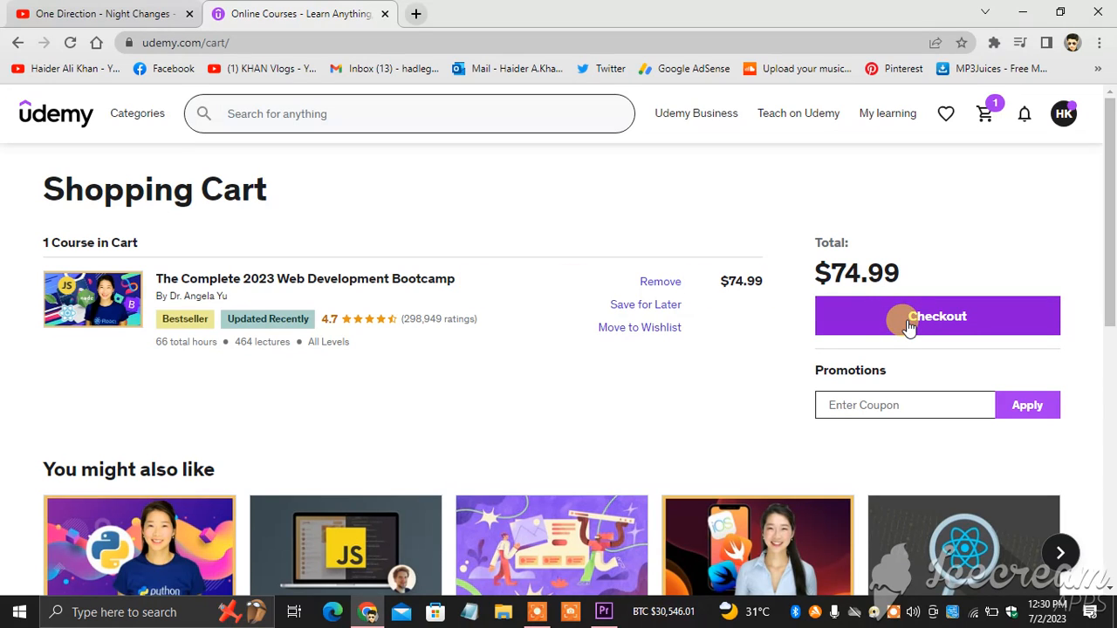
# Start checkout and scroll down to the Payment method section
pyautogui.click(937, 316)
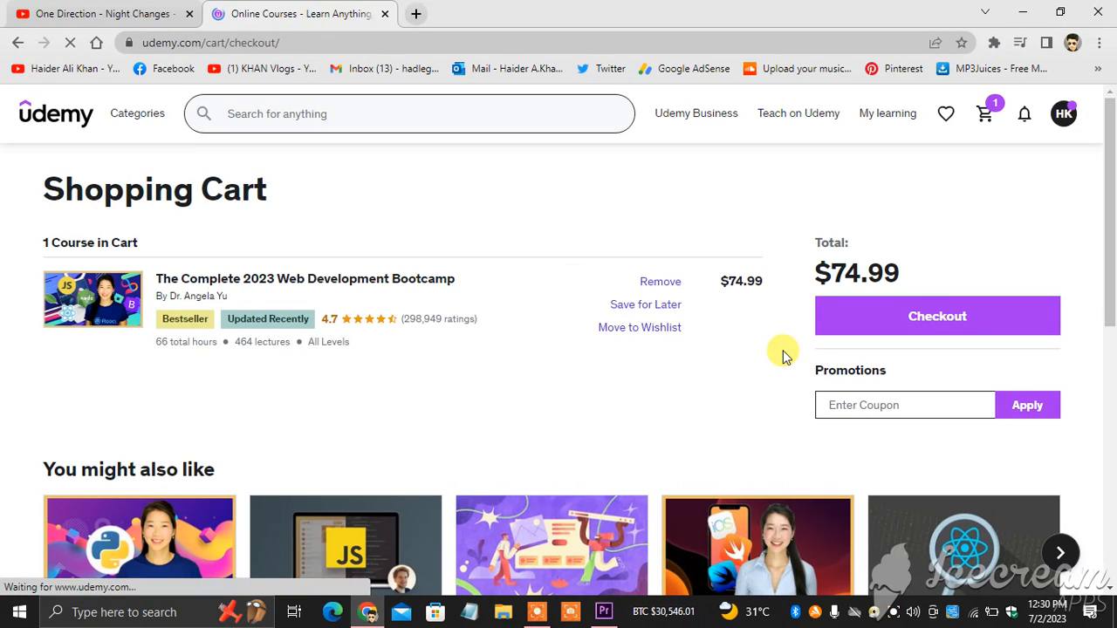
pyautogui.click(936, 315)
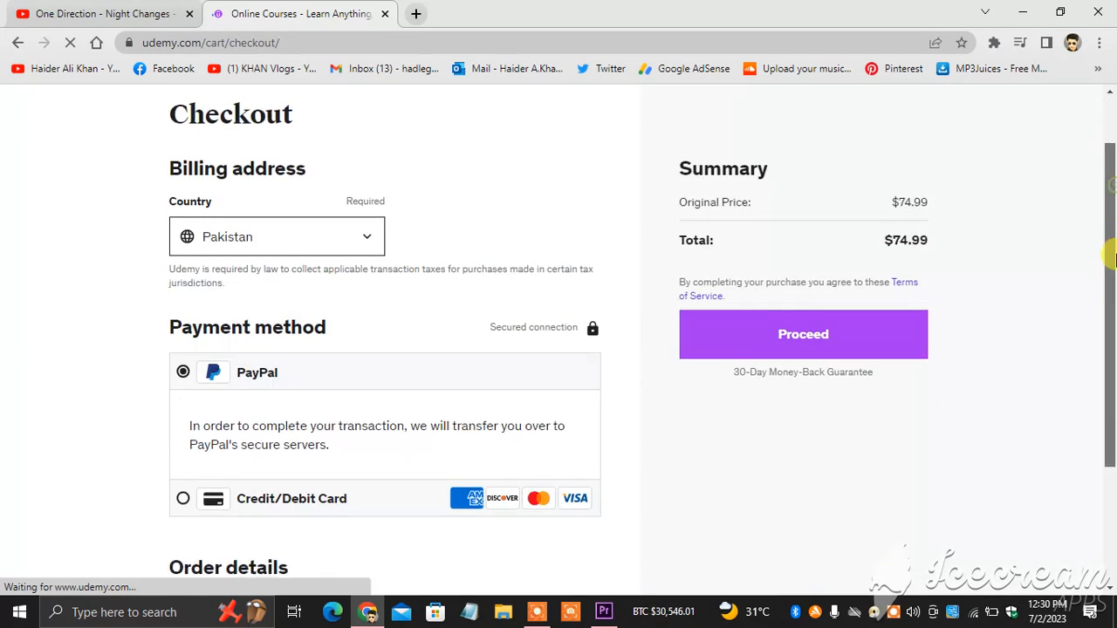
pyautogui.scroll(-3)
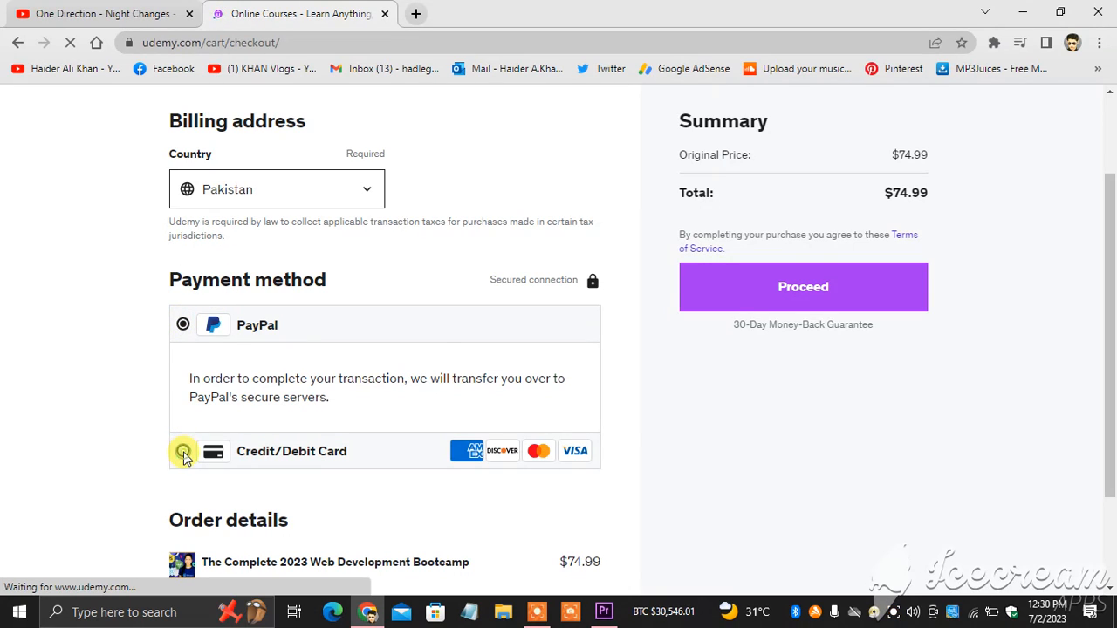
pyautogui.click(183, 451)
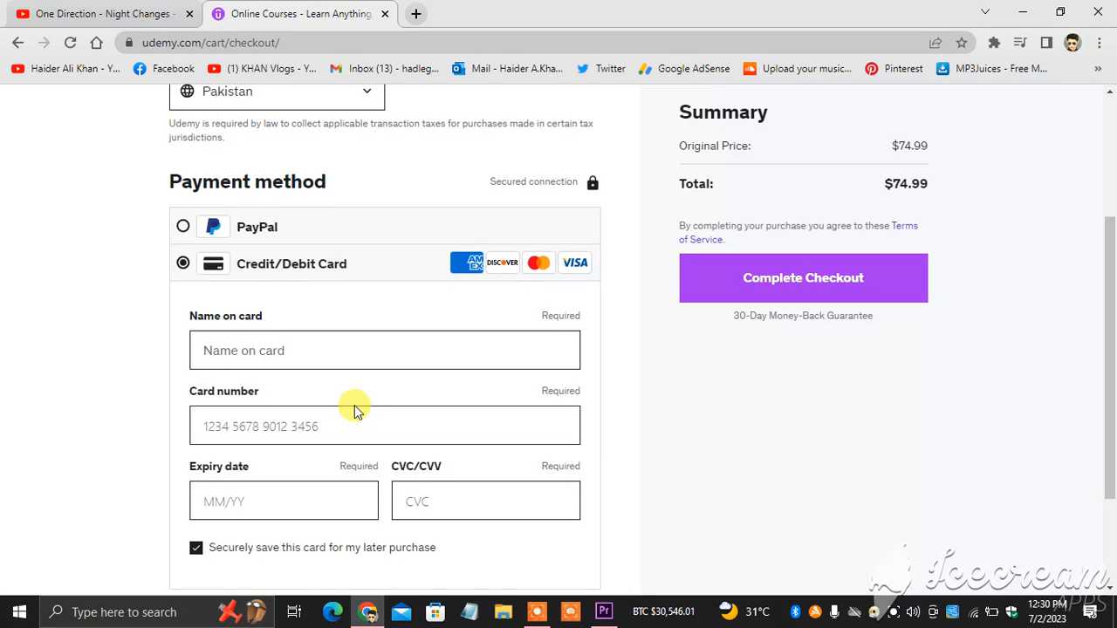
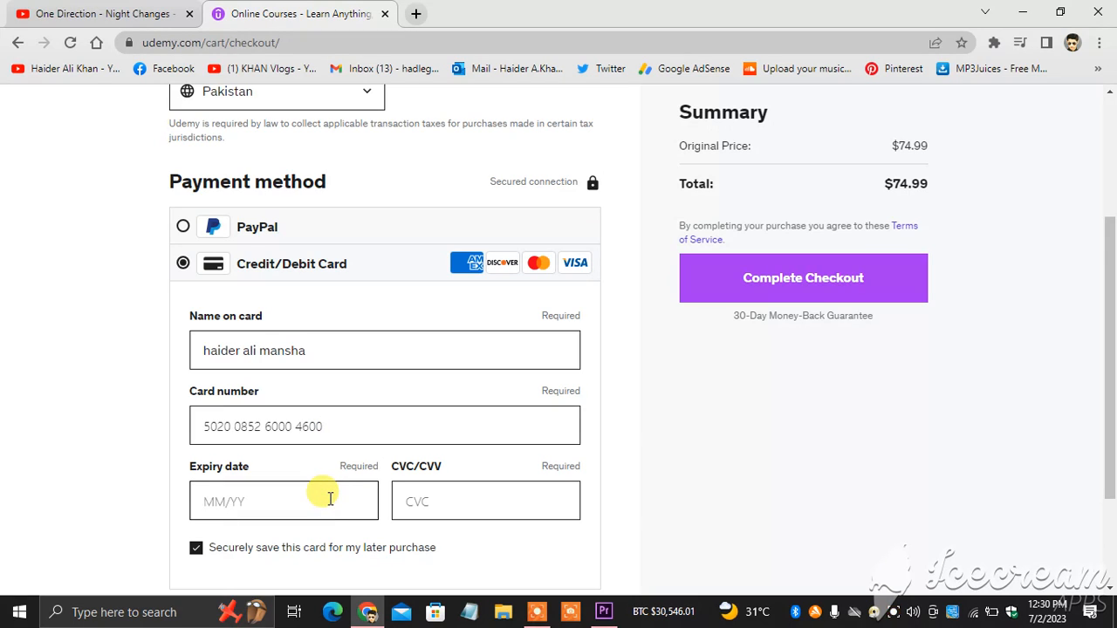
pyautogui.scroll(-3)
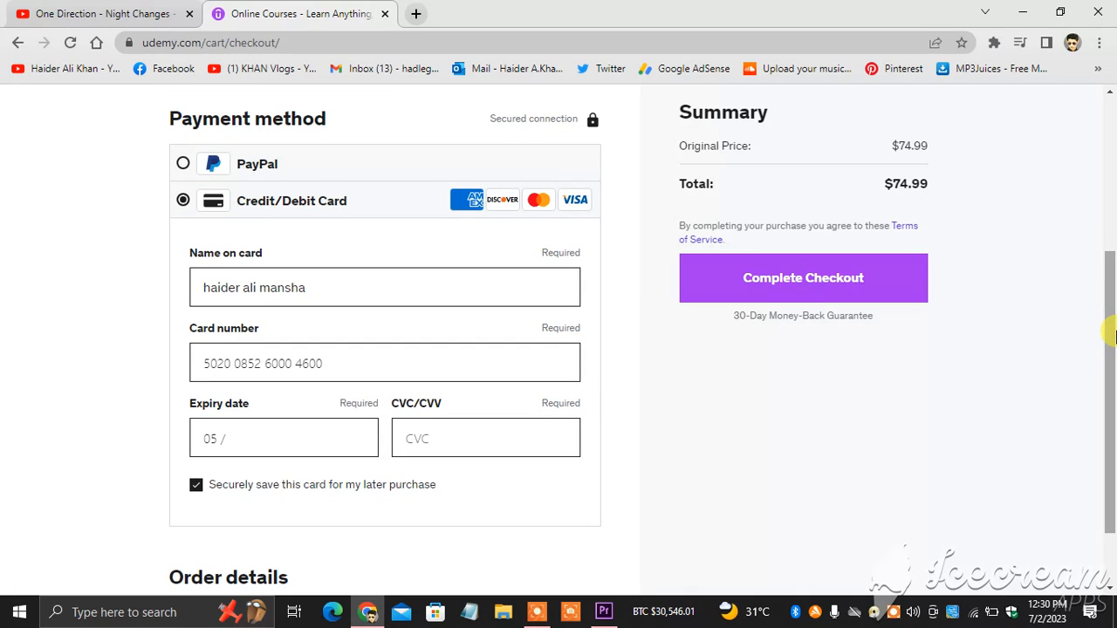
pyautogui.write('26')
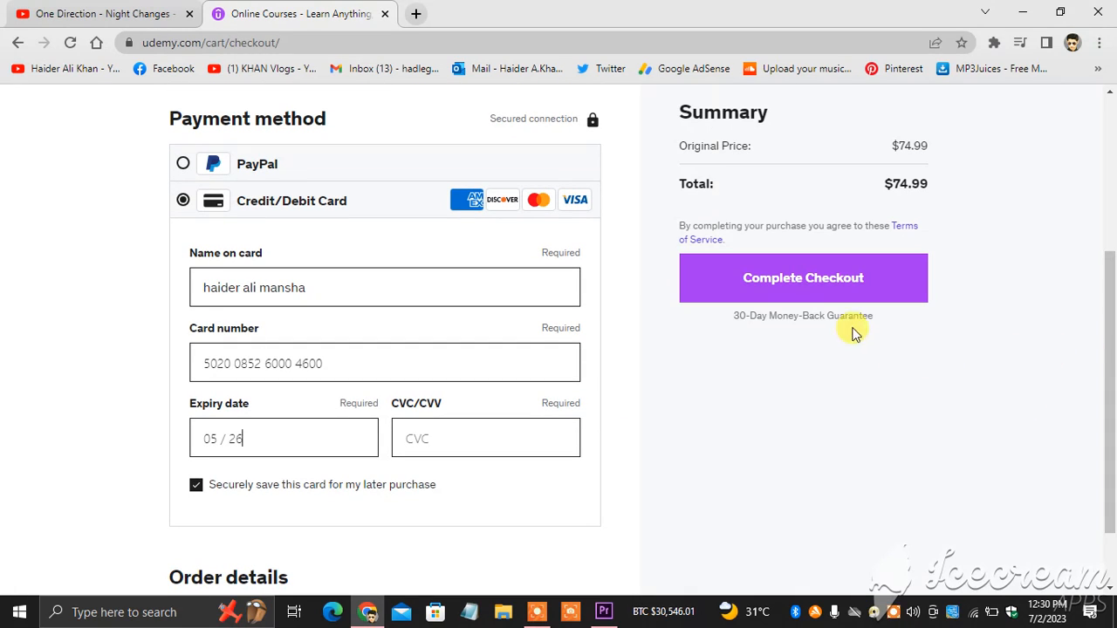
pyautogui.moveTo(631, 549)
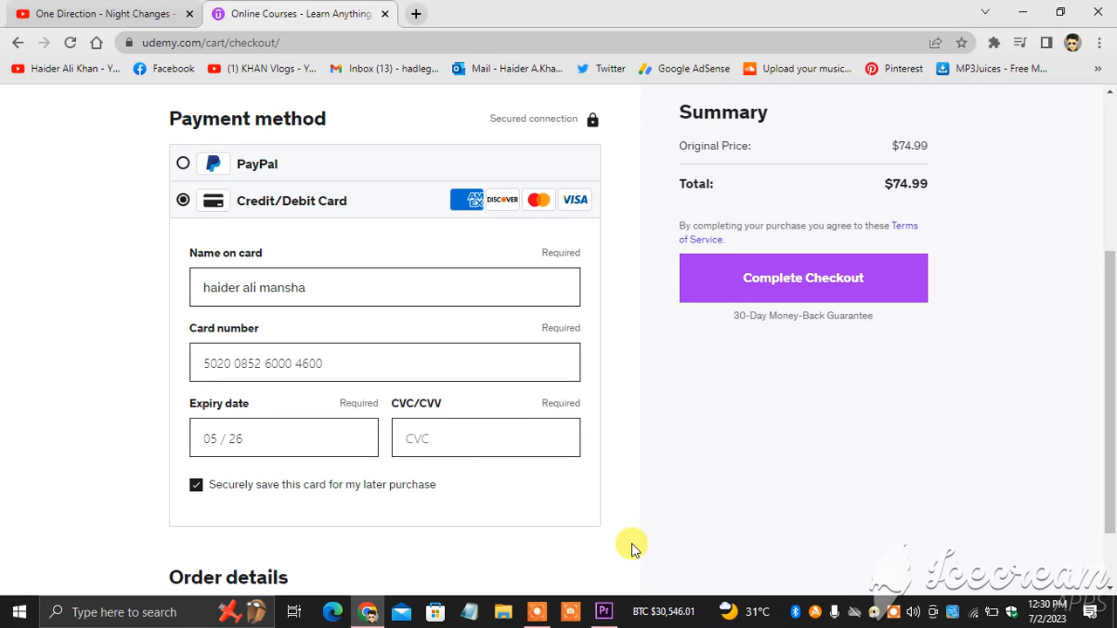
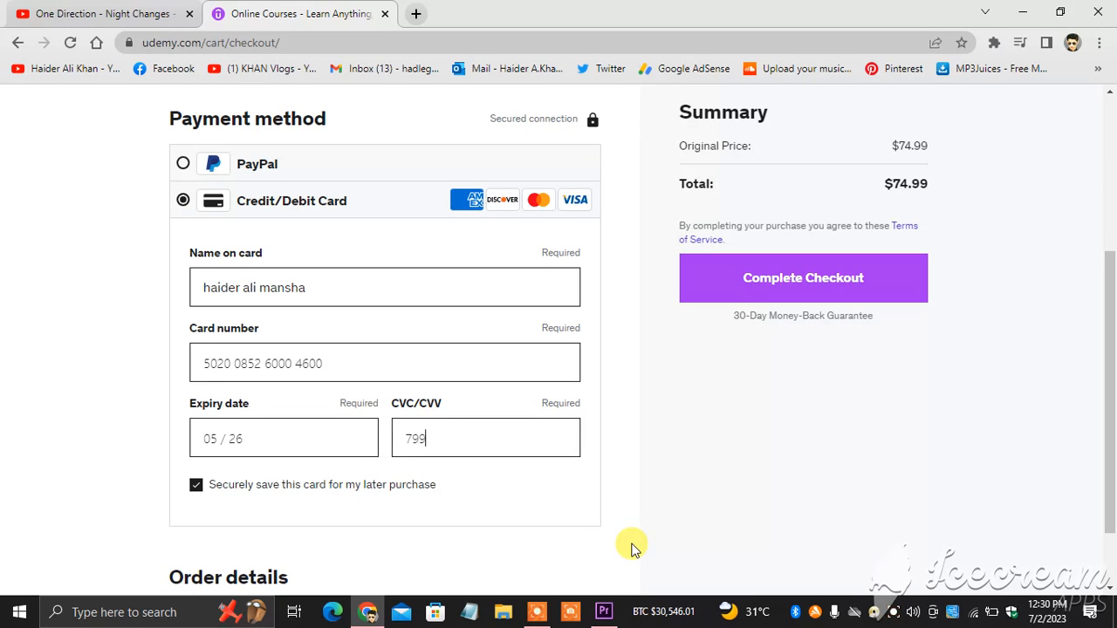
pyautogui.scroll(-3)
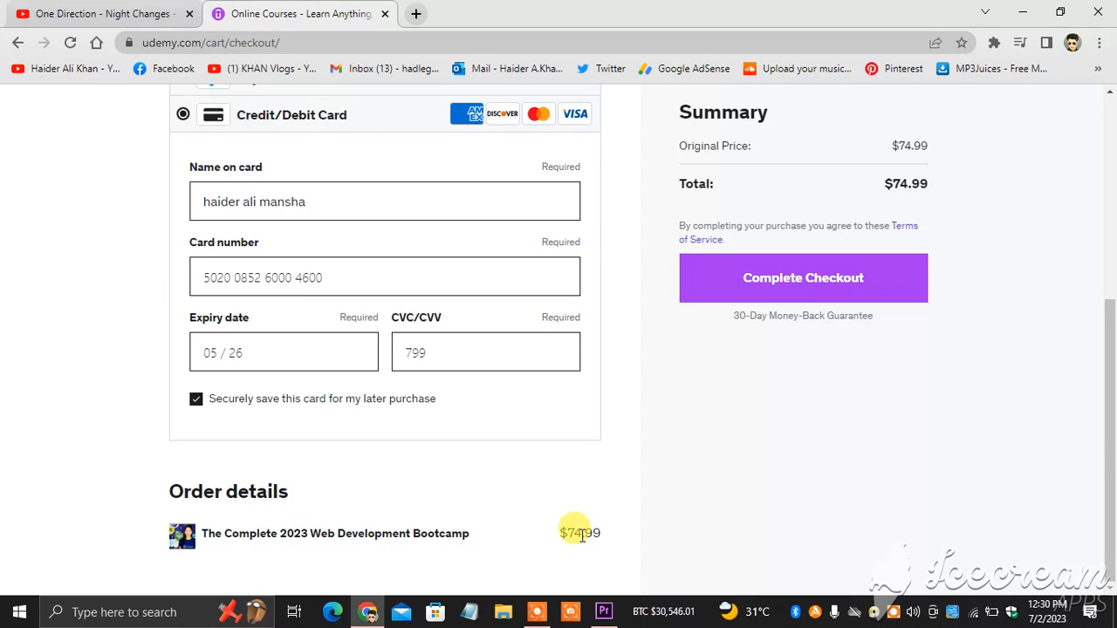
pyautogui.moveTo(484, 546)
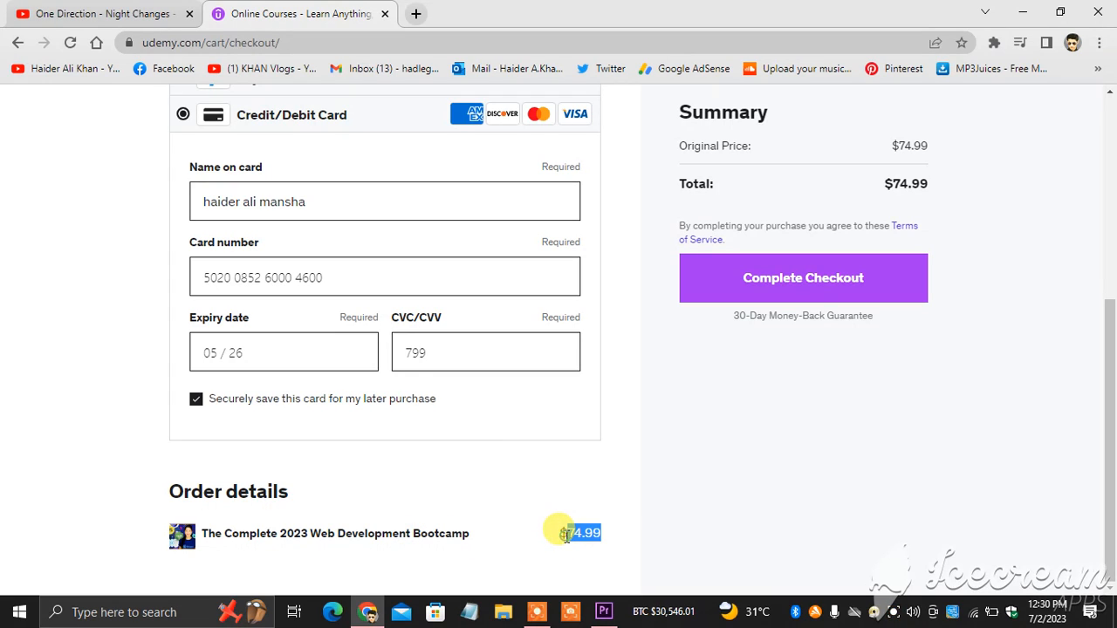
pyautogui.doubleClick(583, 532)
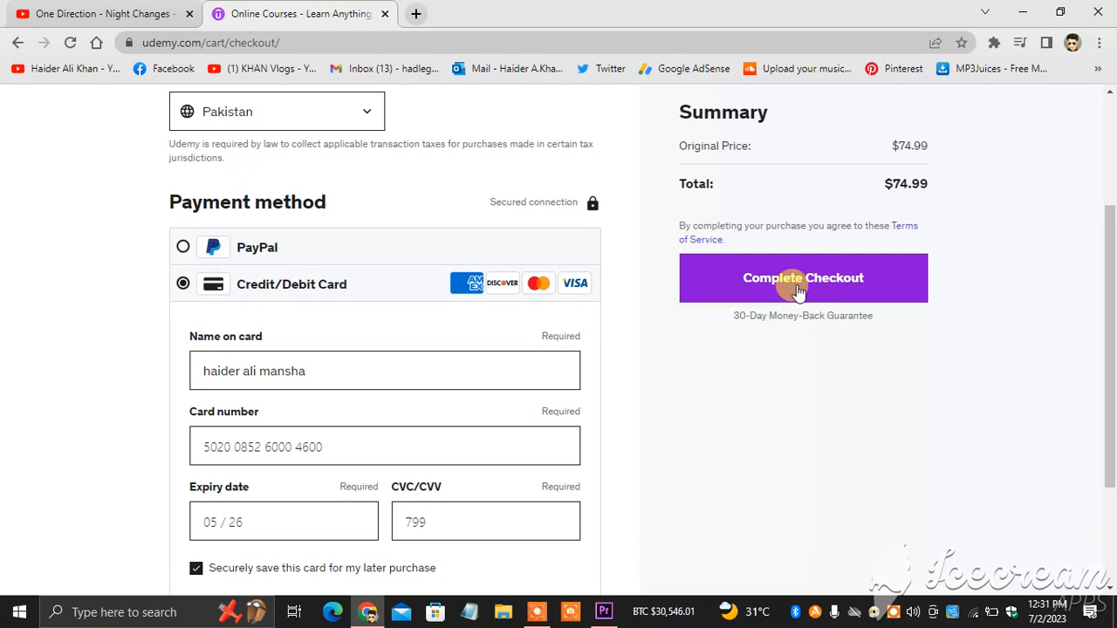
# Complete checkout and review the 'Invalid card details' errors on card number and CVC
pyautogui.click(802, 277)
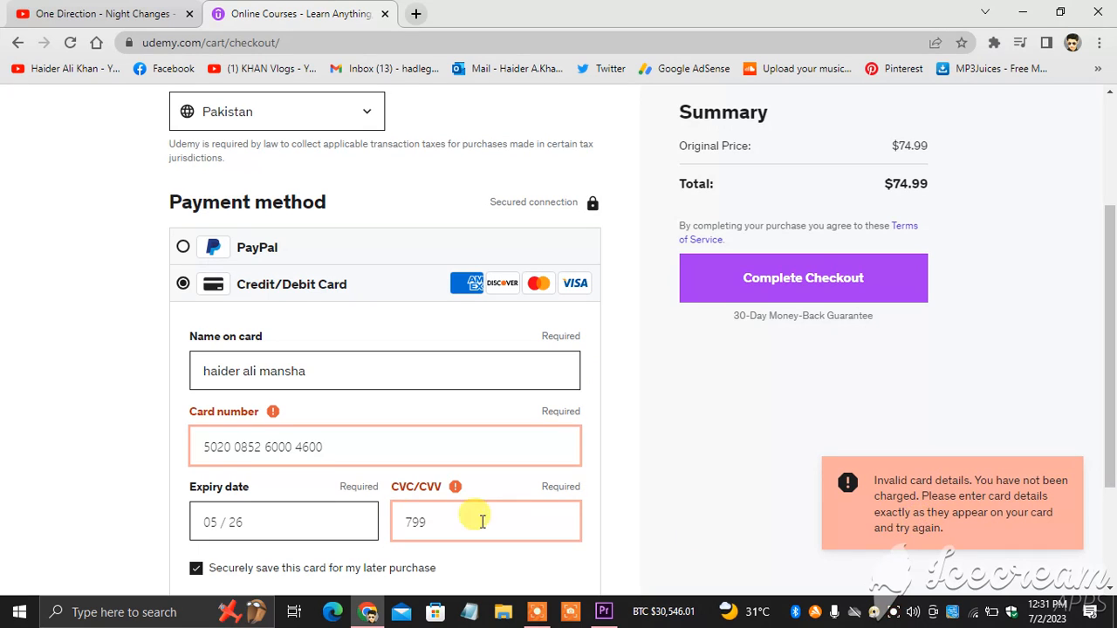
pyautogui.tripleClick(261, 447)
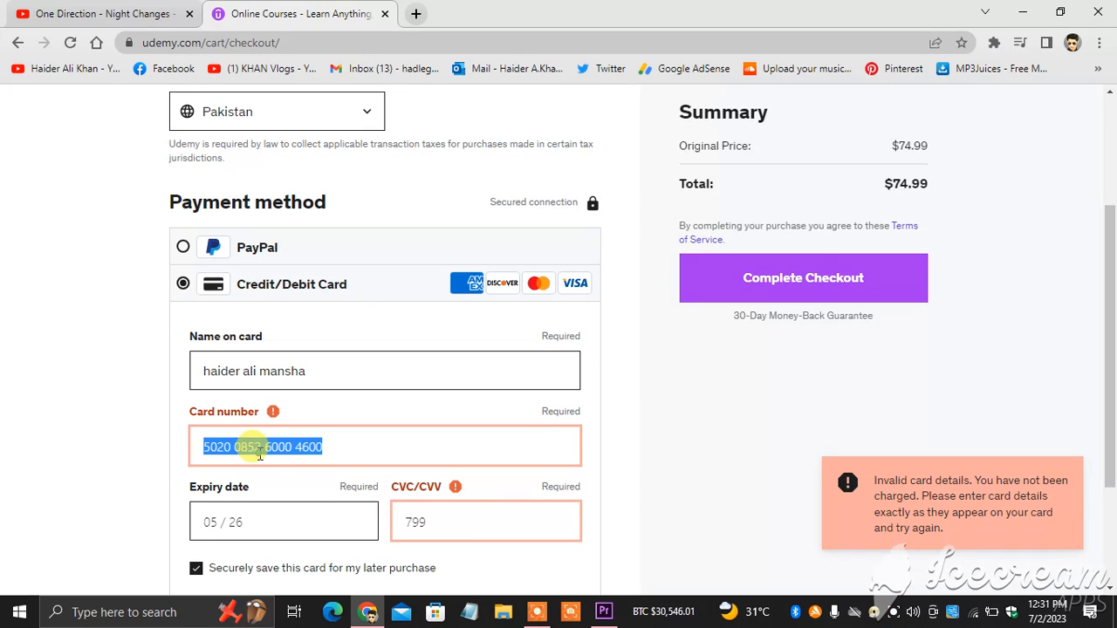
pyautogui.scroll(-3)
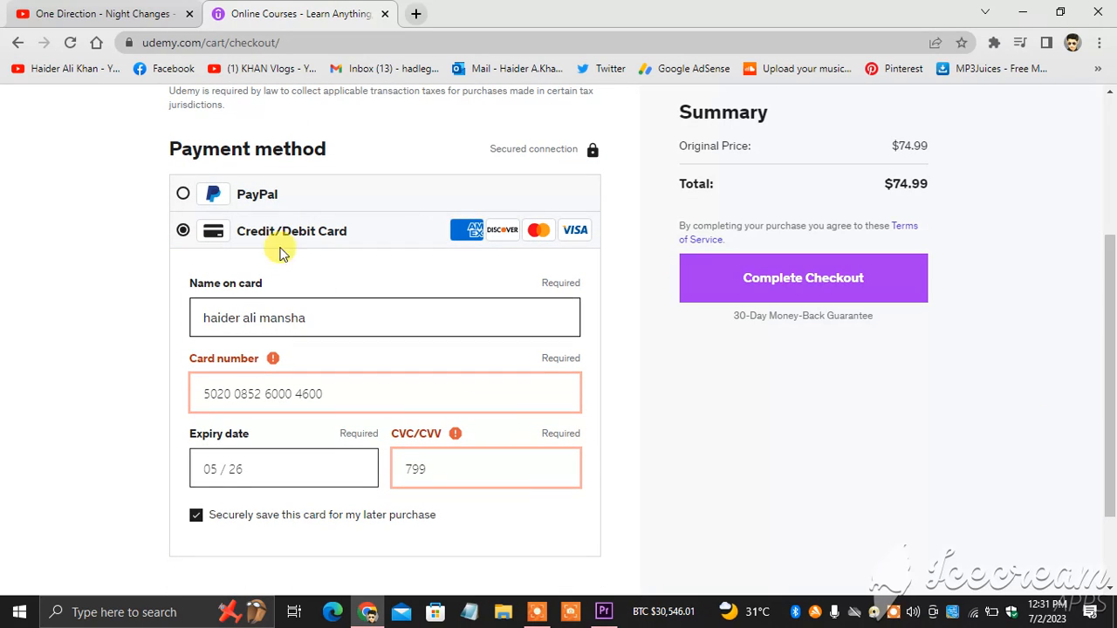
pyautogui.moveTo(249, 243)
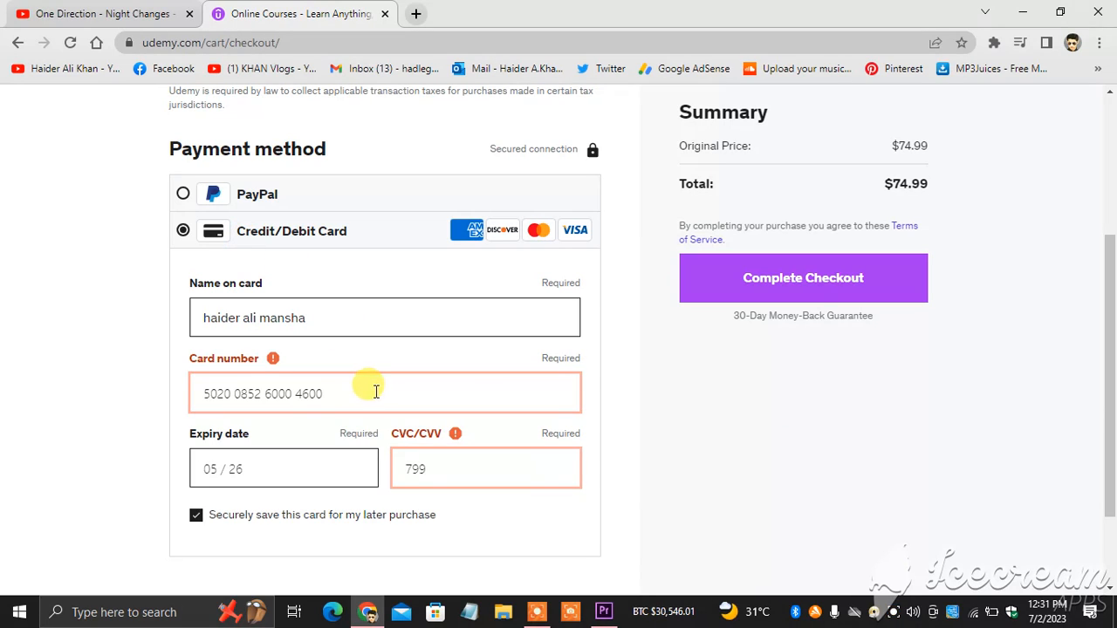
pyautogui.moveTo(820, 403)
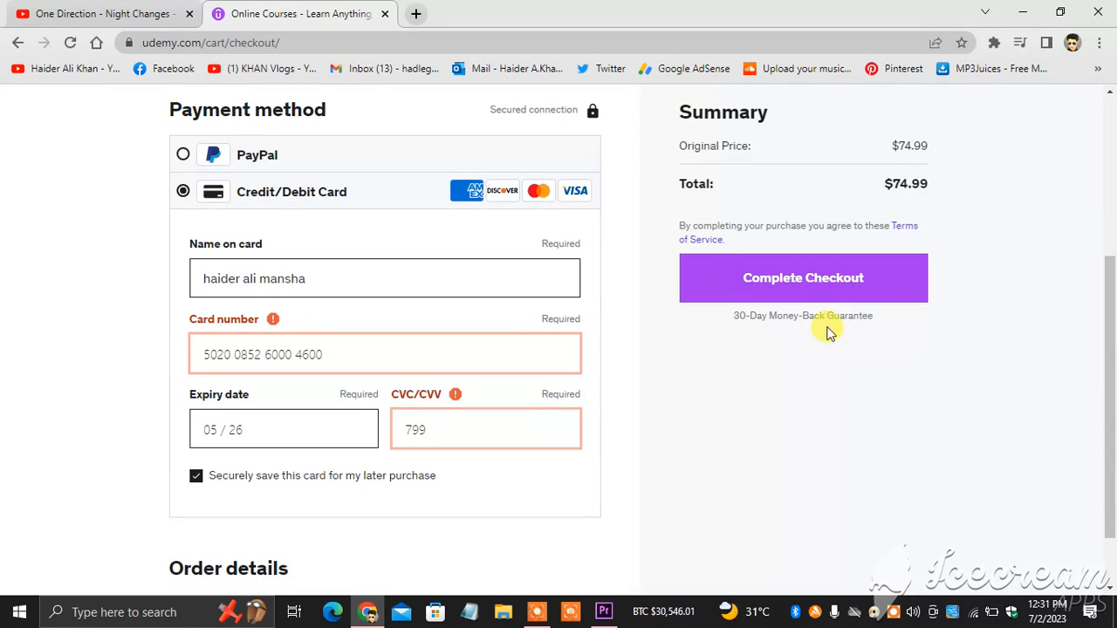
pyautogui.scroll(-3)
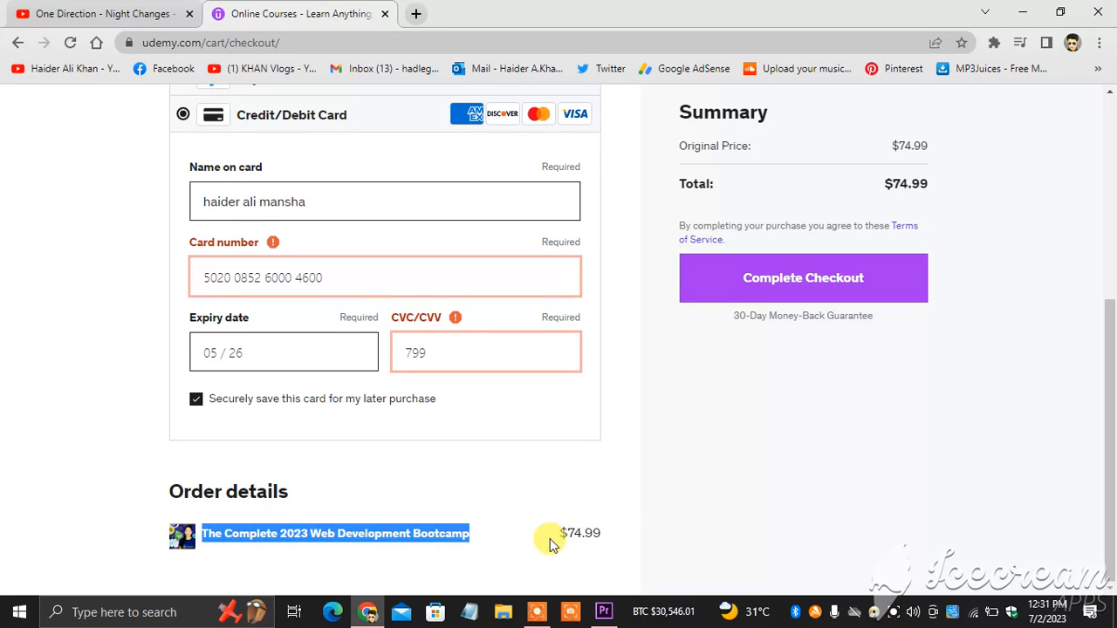
pyautogui.scroll(3)
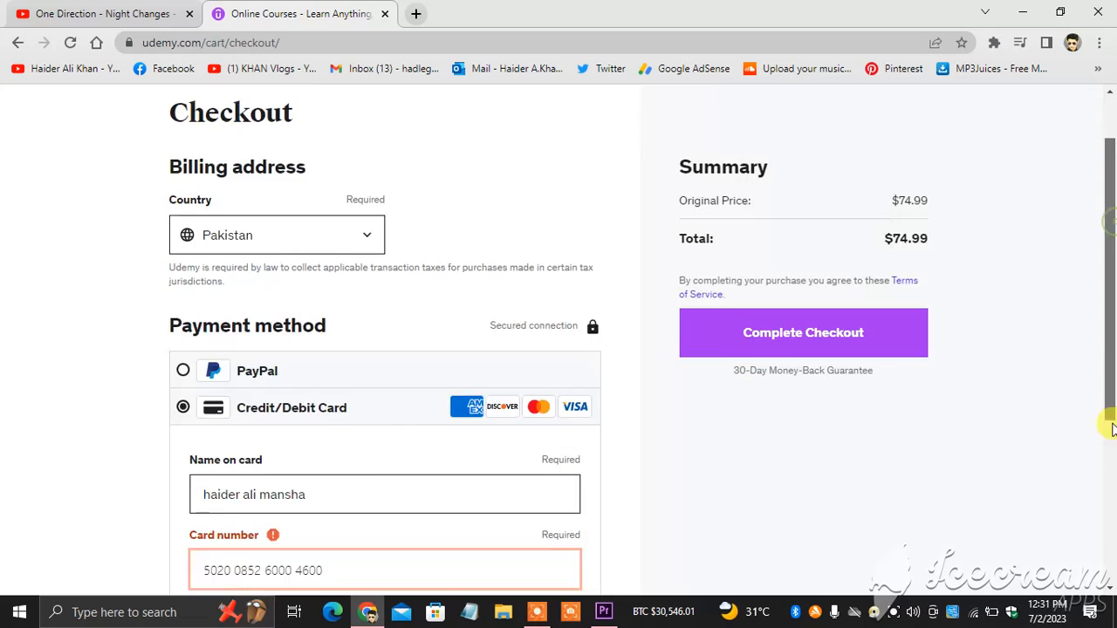
pyautogui.scroll(-3)
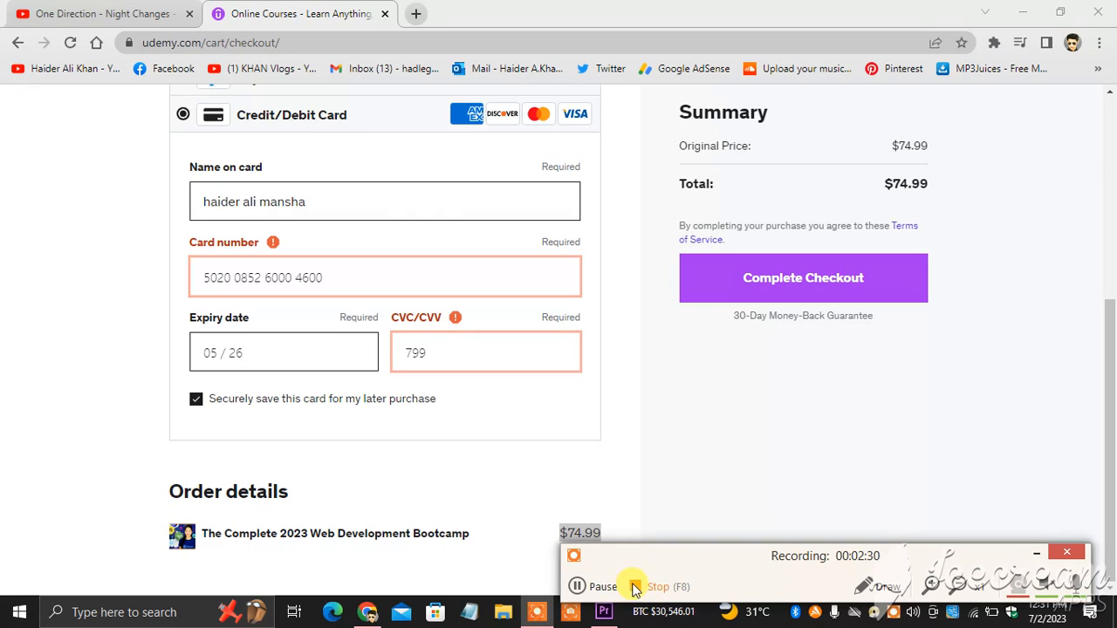
pyautogui.moveTo(642, 586)
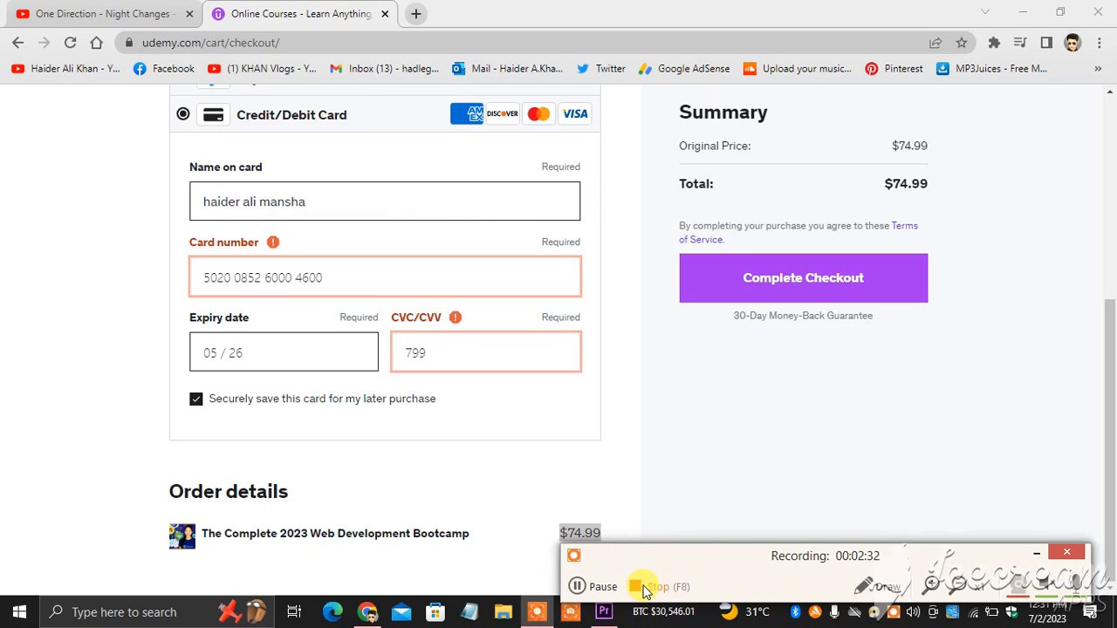